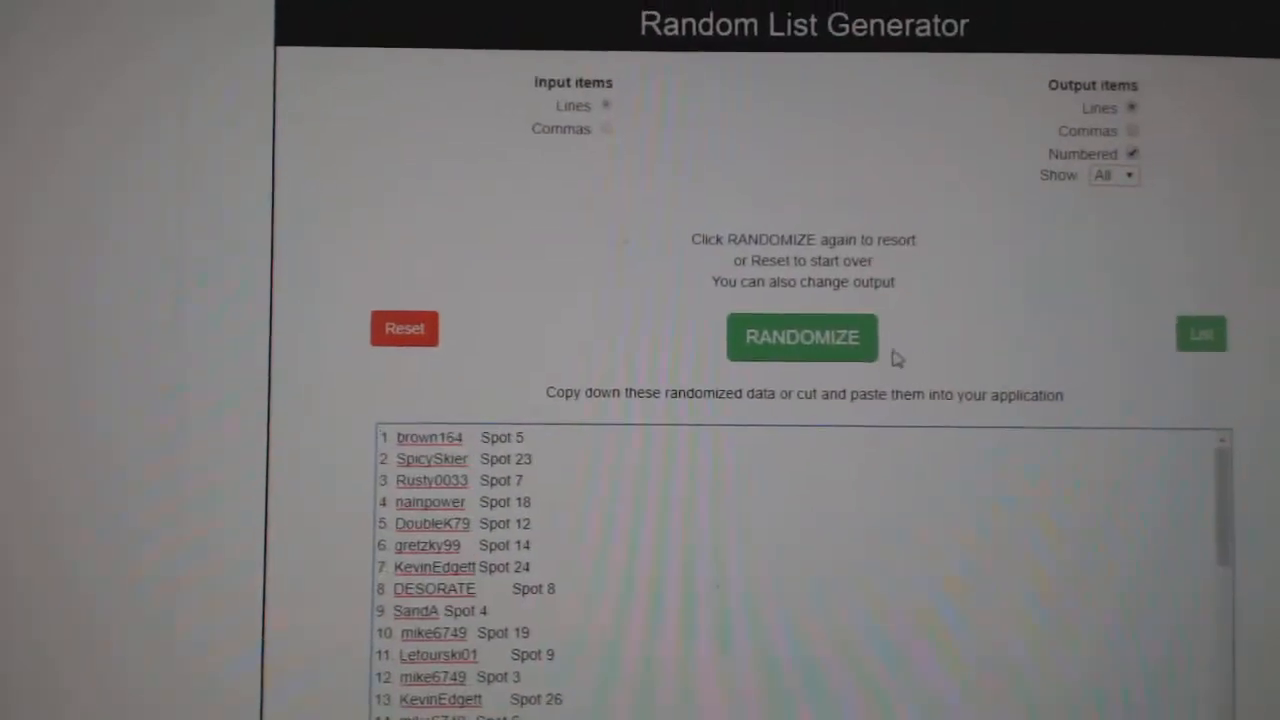
- Reshuffle the loaded list of about thirty NHL team cities into a new random order
left_click(802, 337)
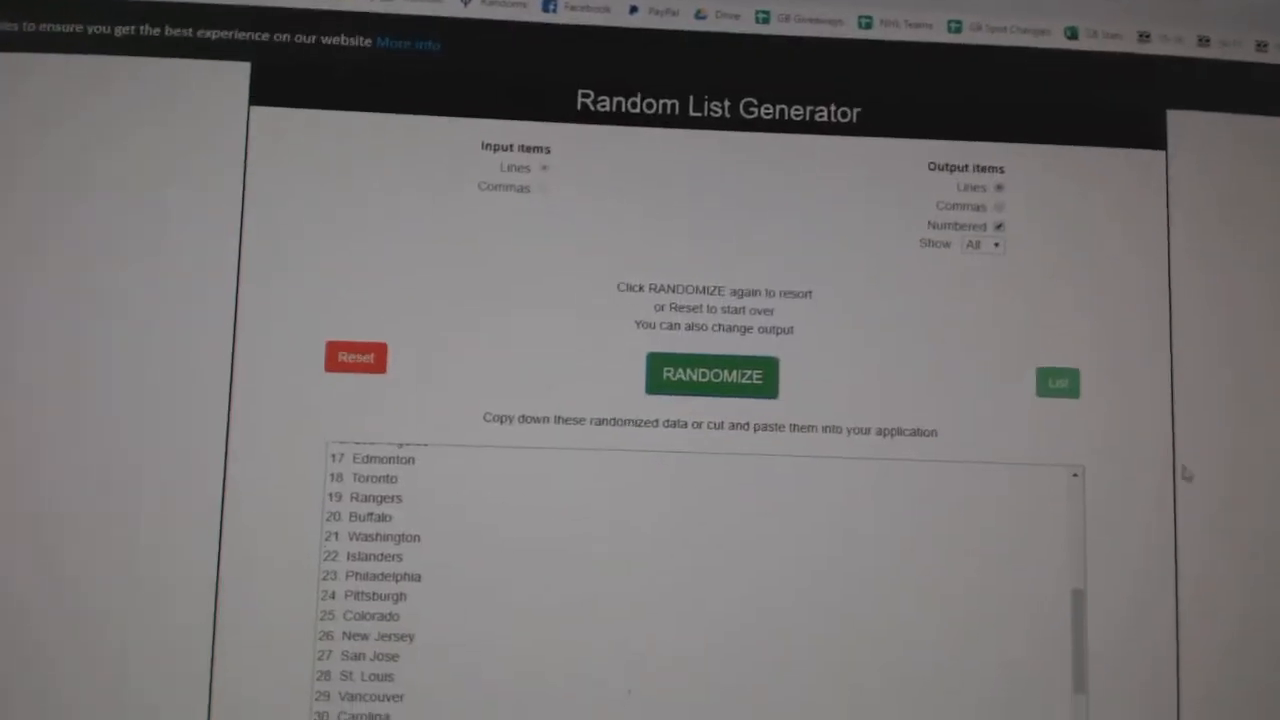
left_click(712, 376)
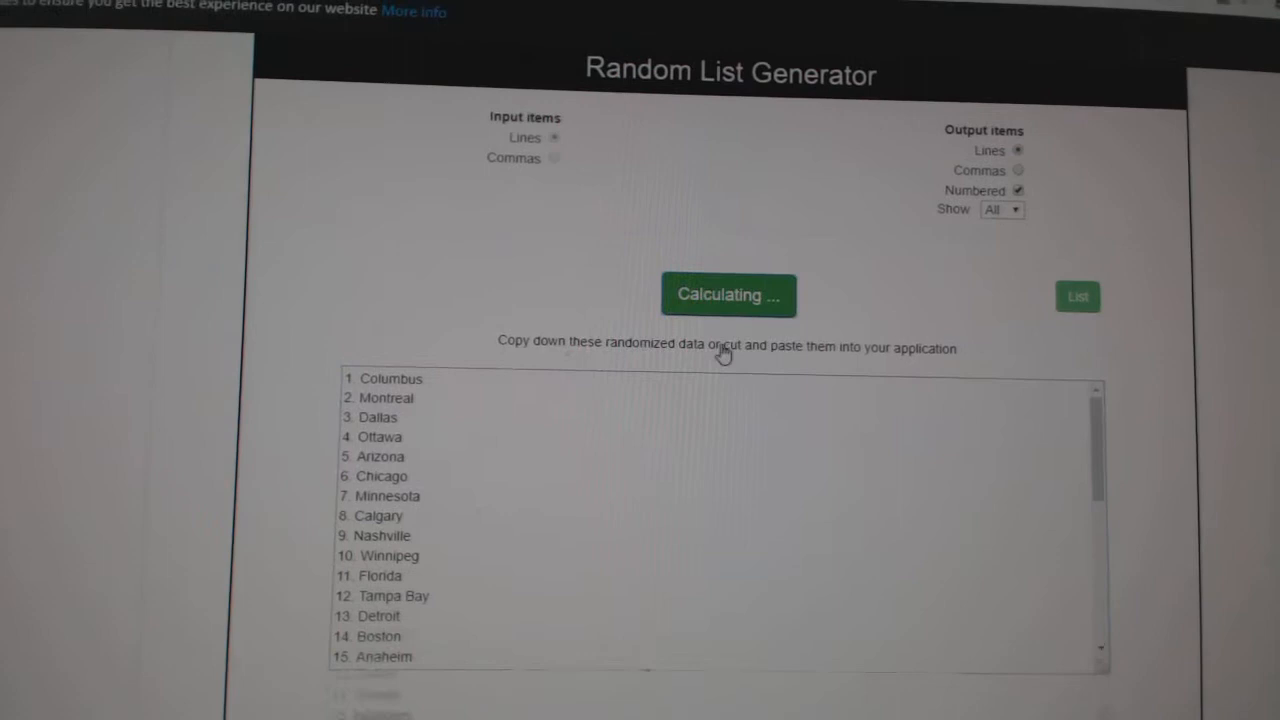